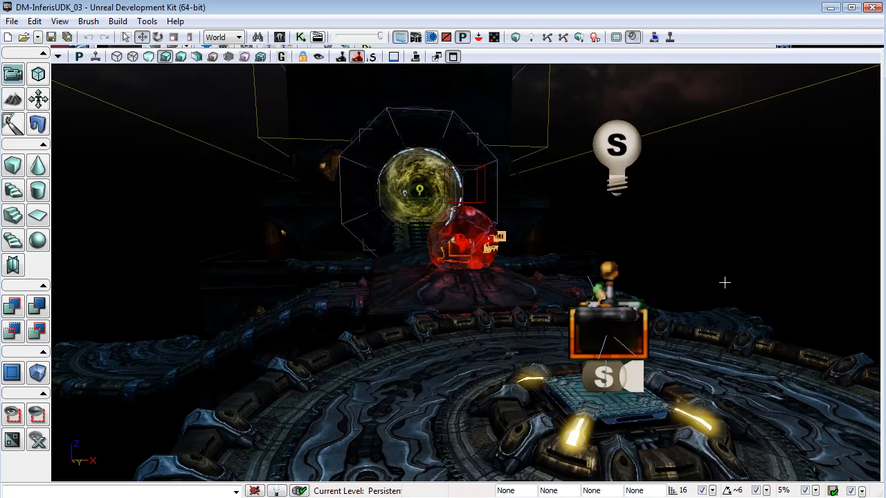
mouse_move(724, 368)
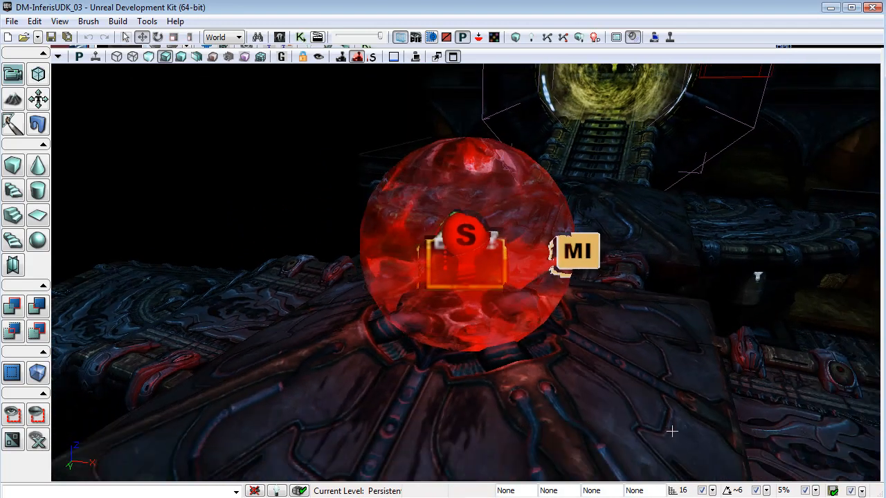
mouse_move(453, 222)
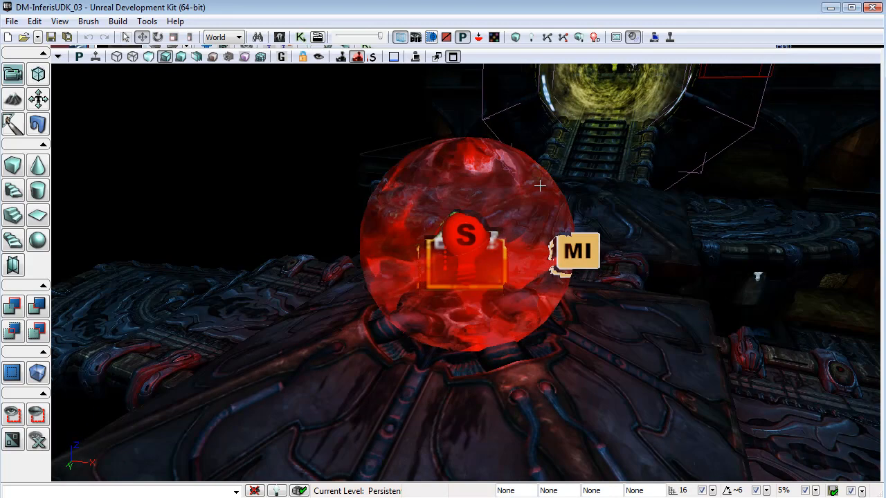
mouse_move(663, 32)
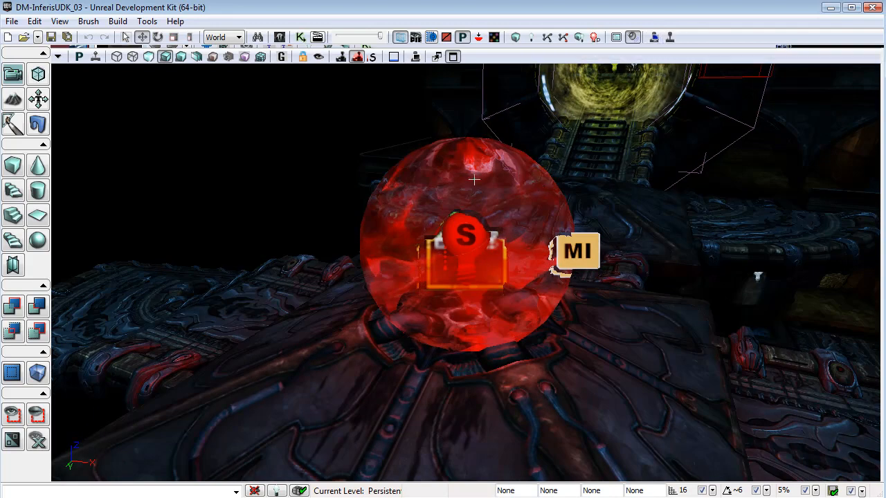
mouse_move(558, 205)
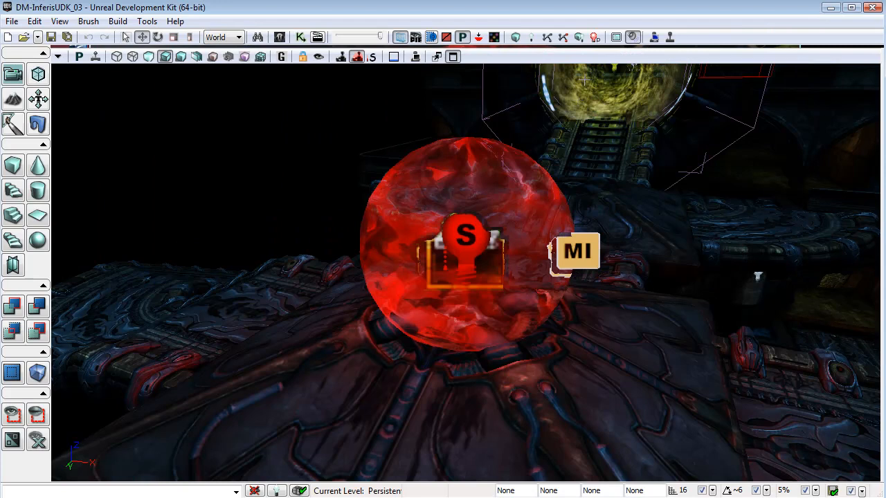
mouse_move(331, 13)
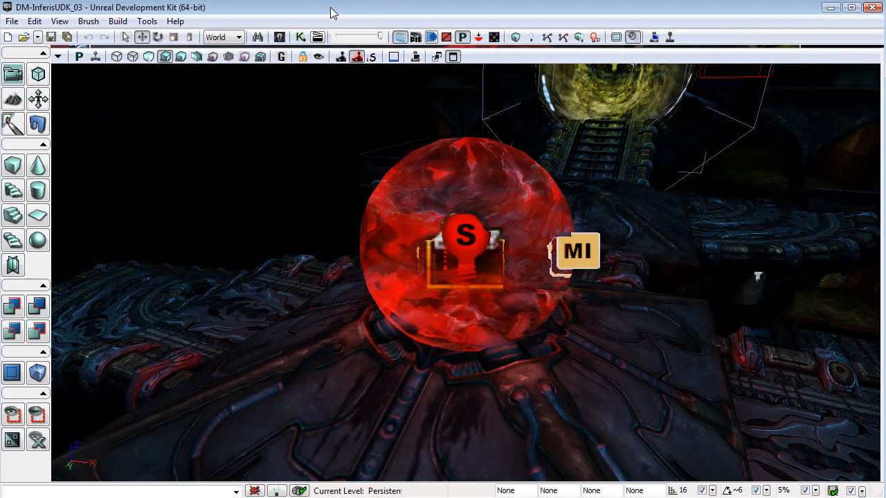
mouse_move(280, 37)
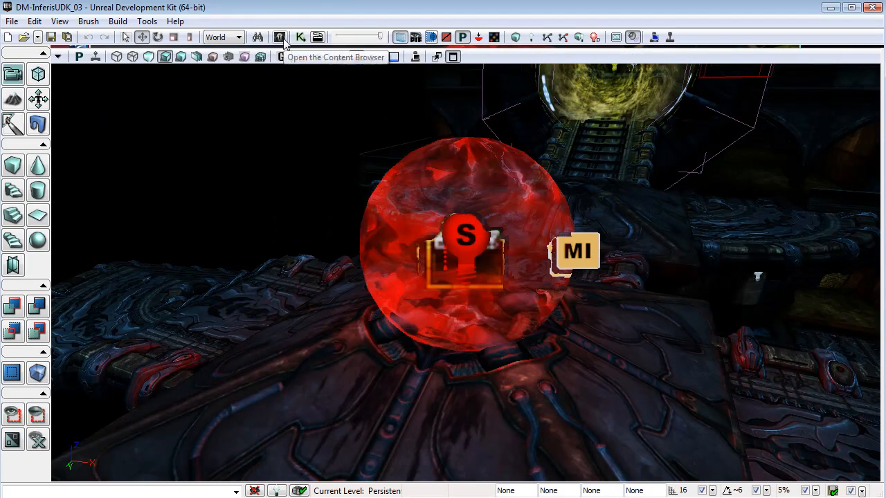
- Open the Content Browser on the BillAndBob package with the yellow material and red instance
left_click(279, 37)
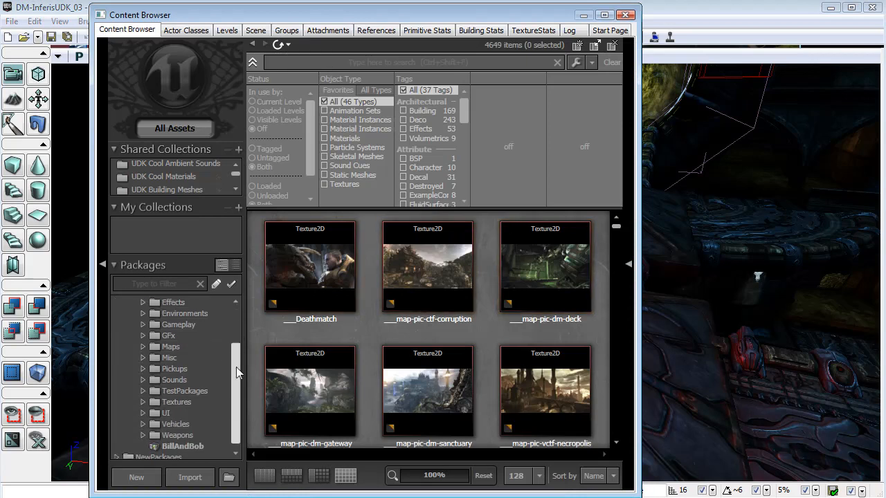
left_click(182, 442)
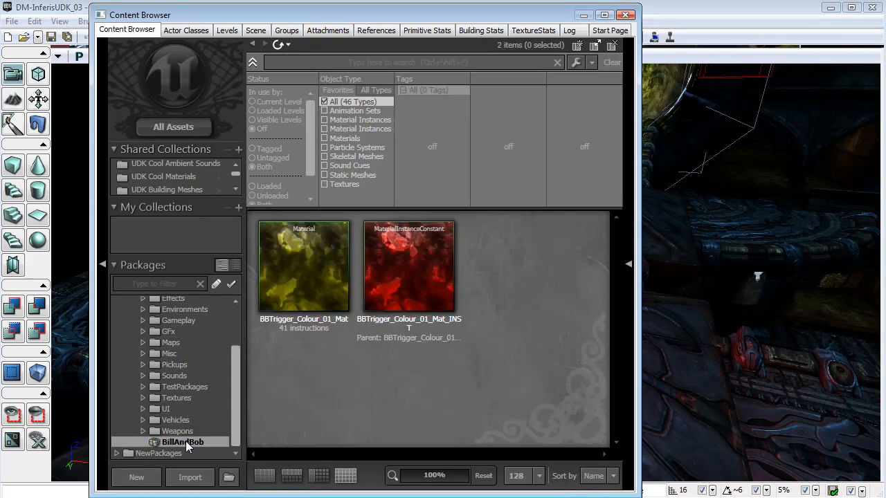
mouse_move(304, 266)
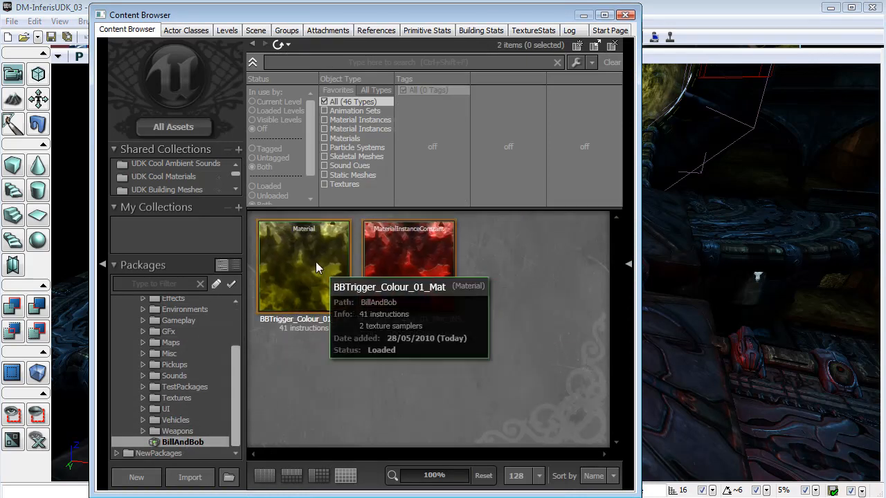
mouse_move(367, 369)
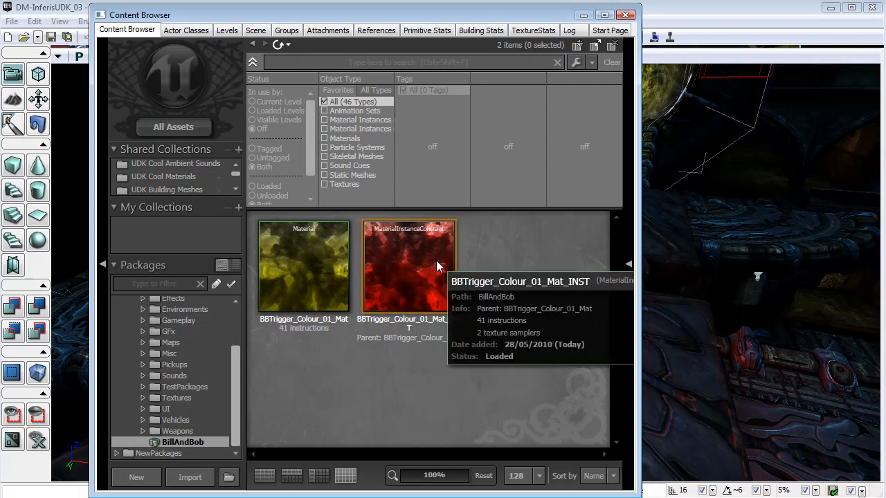
mouse_move(422, 243)
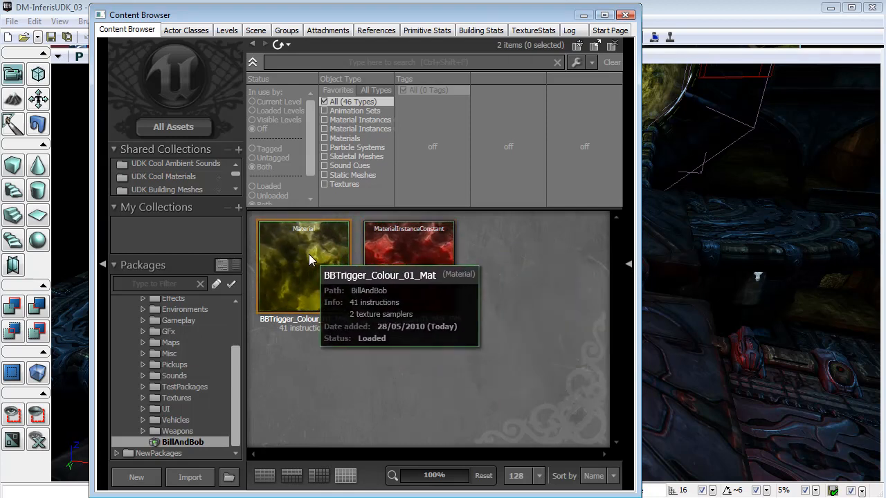
- Open BBTrigger_Colour_01_Mat in the Material Editor to view its node network
double_click(303, 266)
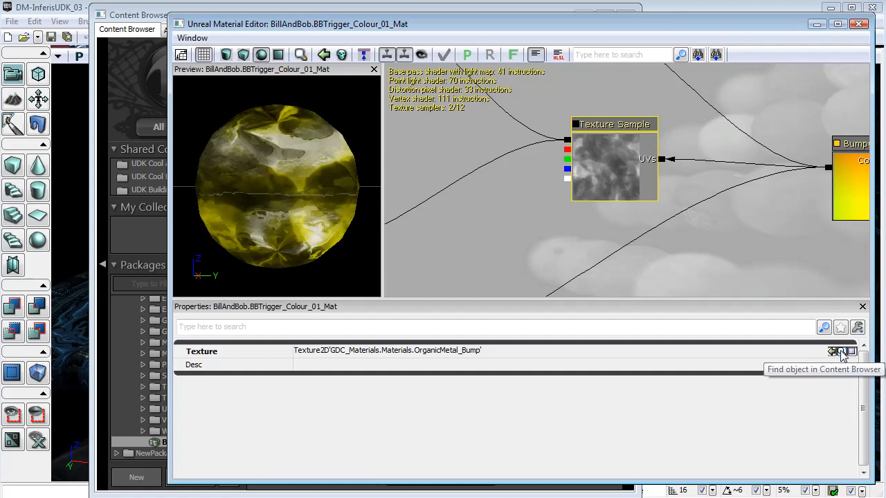
- Locate the OrganicMetal_Bump texture within the GDC_Materials Materials package
left_click(841, 352)
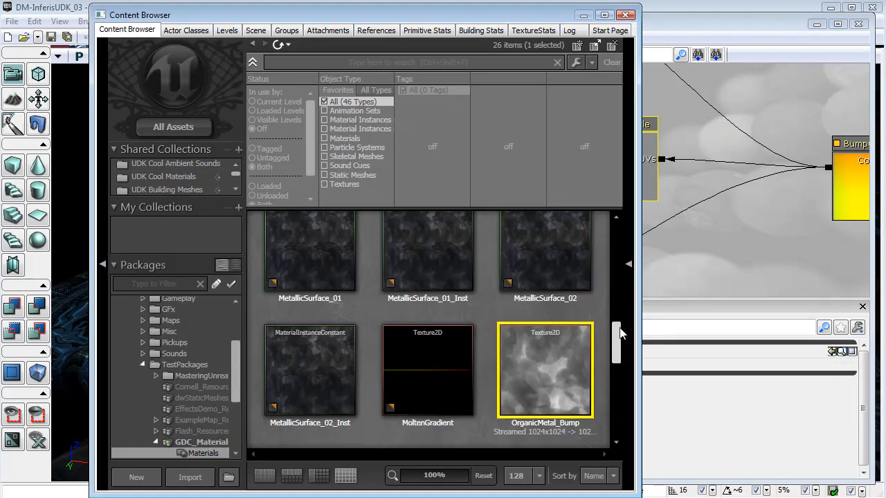
scroll("down", 3)
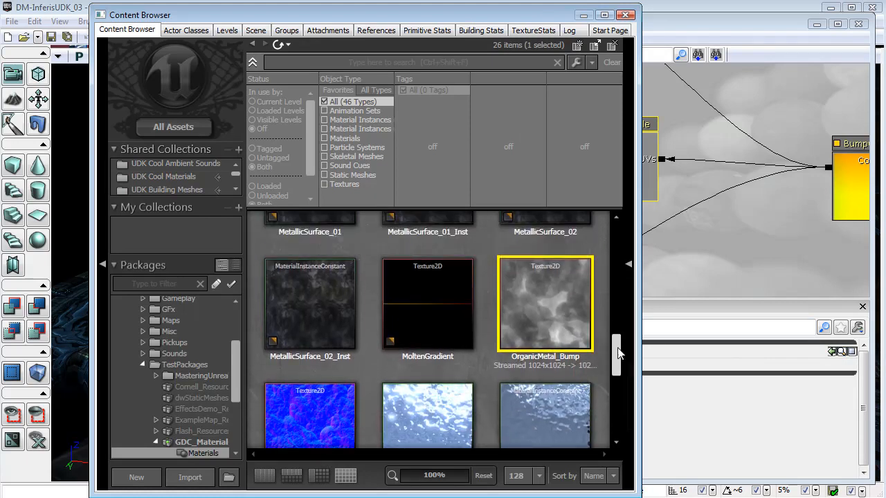
scroll("down", 3)
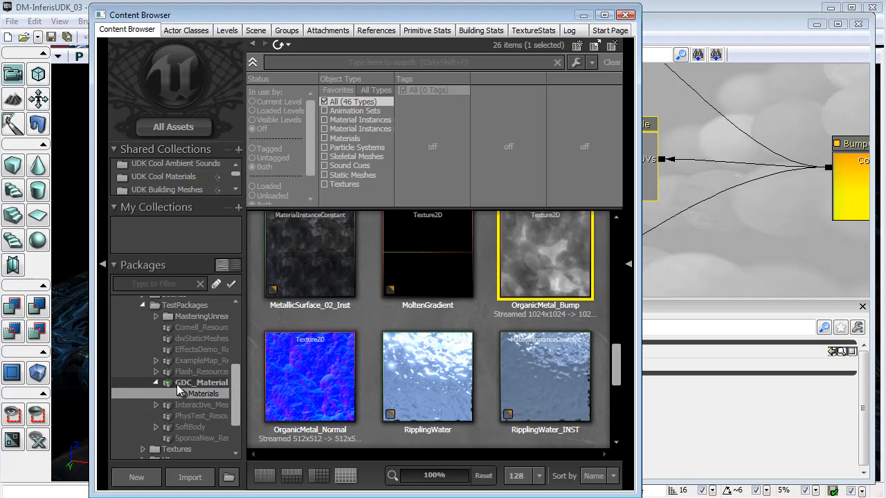
mouse_move(554, 276)
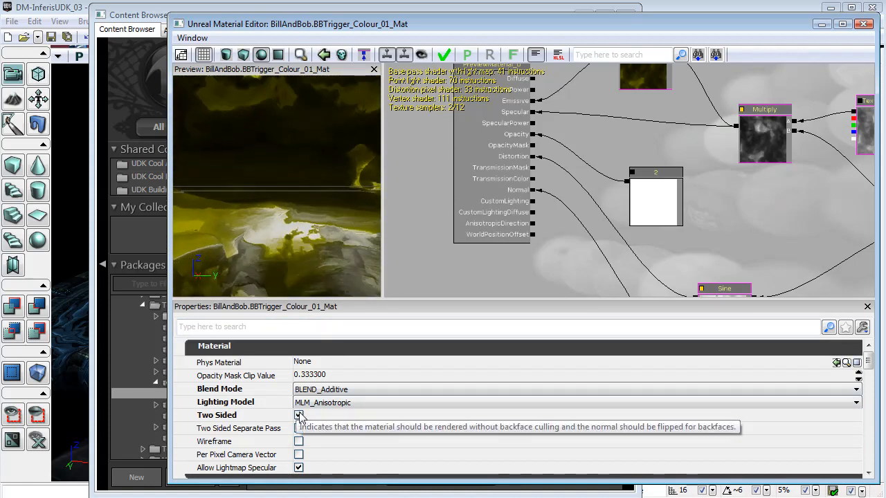
- Toggle Two Sided off and back on, and set Blend Mode to BLEND_Additive
left_click(298, 416)
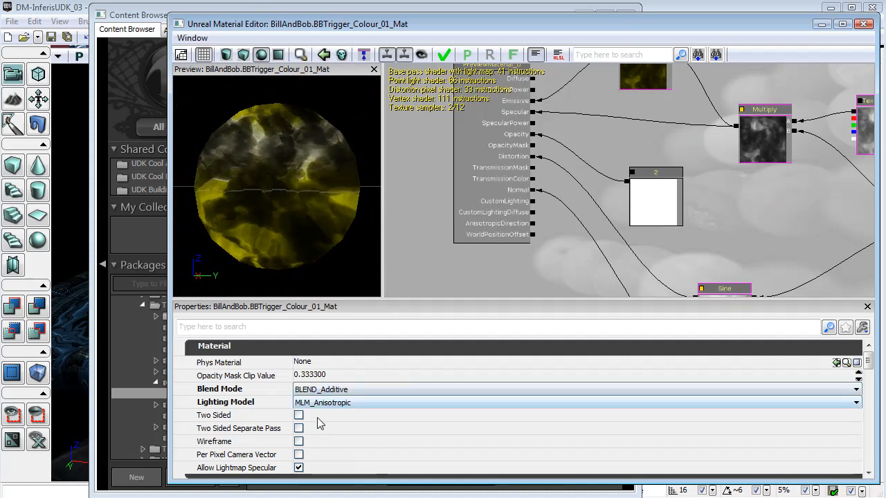
left_click(298, 414)
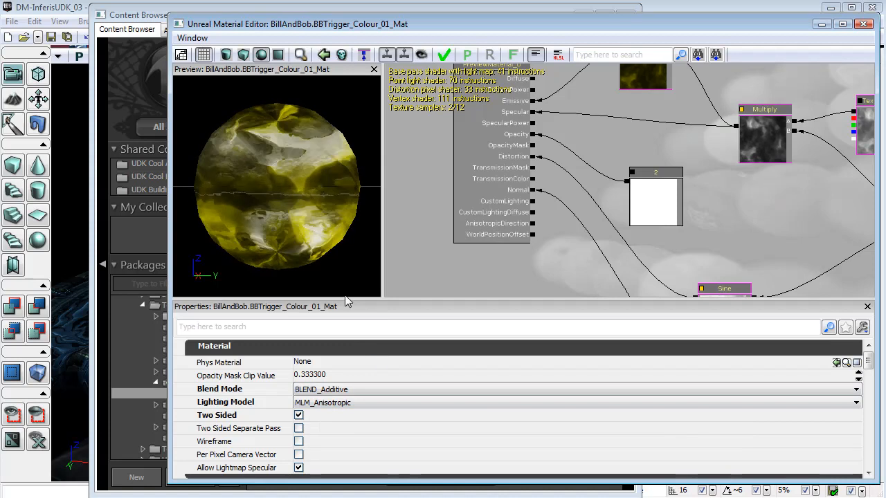
scroll("down", 3)
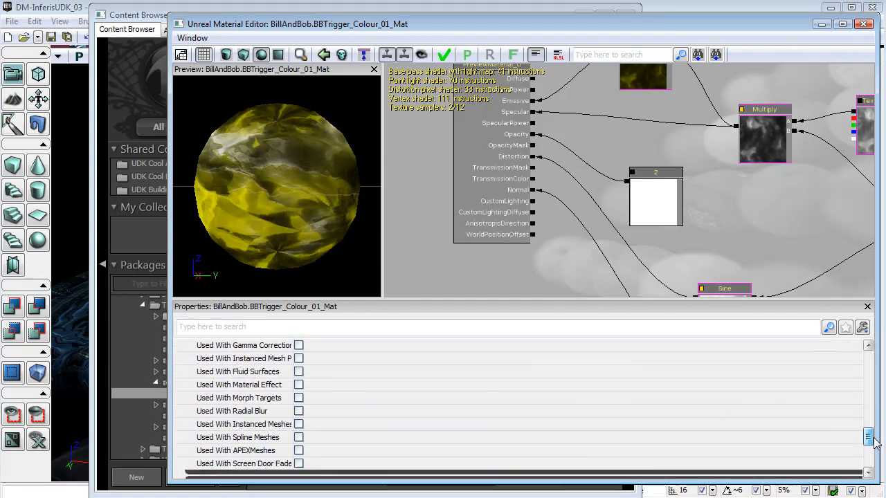
scroll("down", 3)
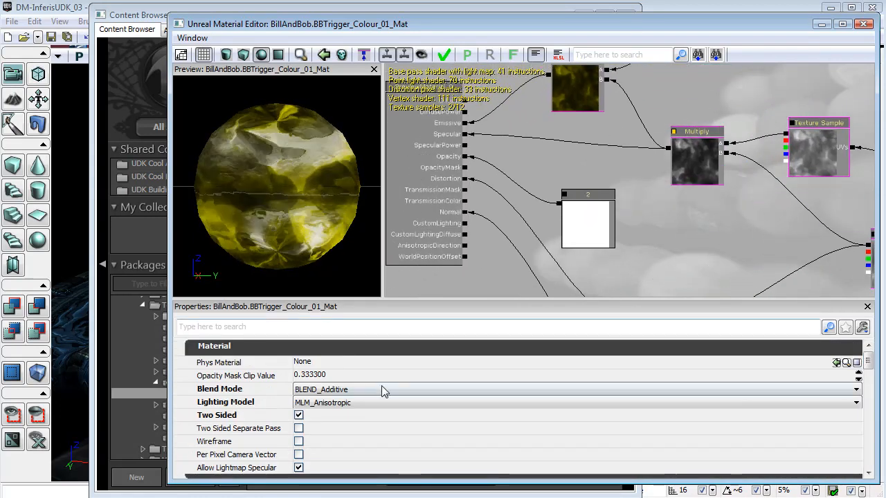
left_click(587, 222)
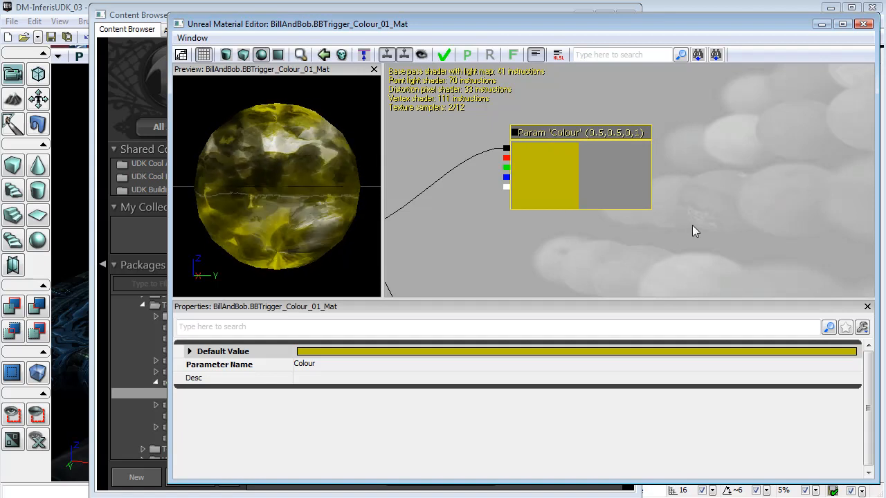
- Add and wire a vector parameter named Colour, then close the Material Editor
left_click_drag(580, 132, 484, 142)
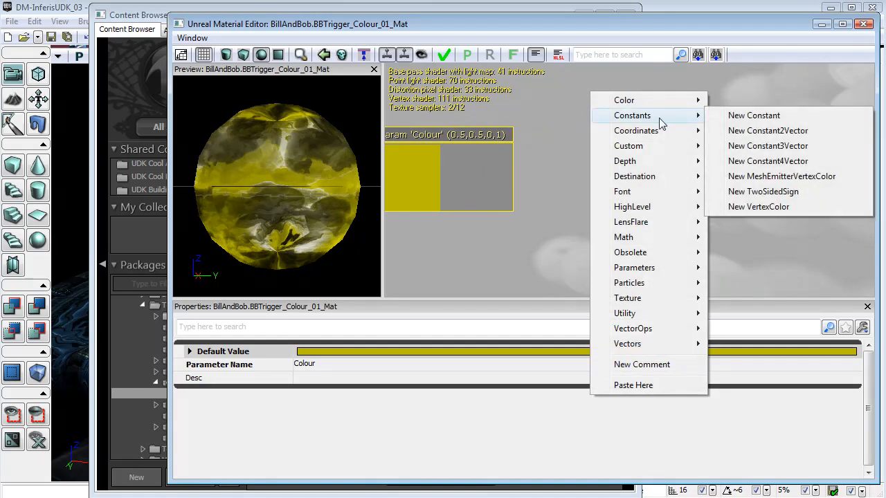
mouse_move(767, 161)
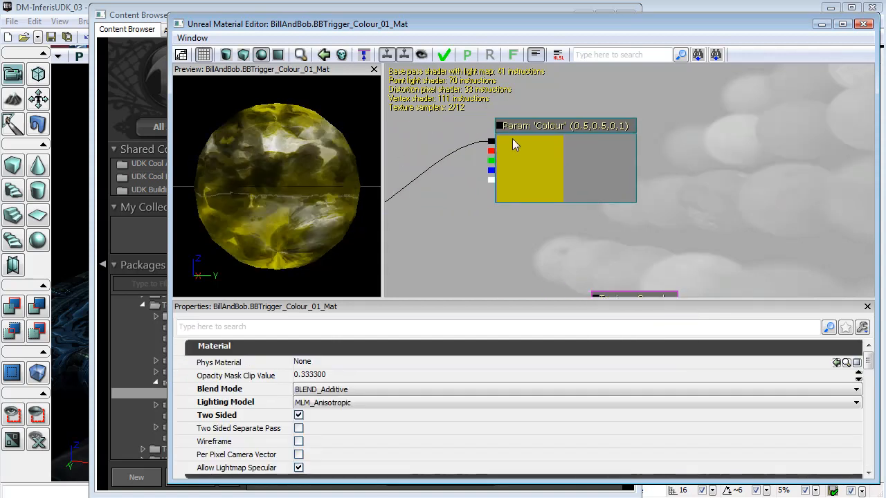
left_click(529, 170)
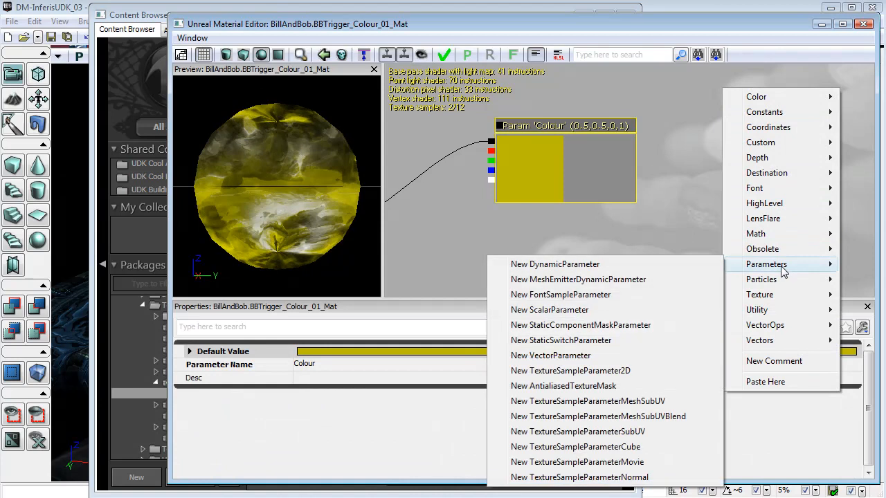
mouse_move(563, 386)
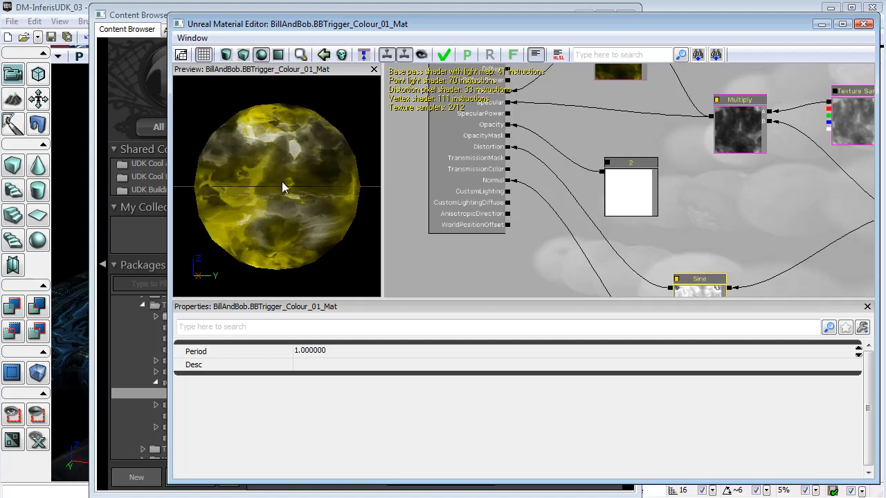
left_click_drag(283, 189, 294, 122)
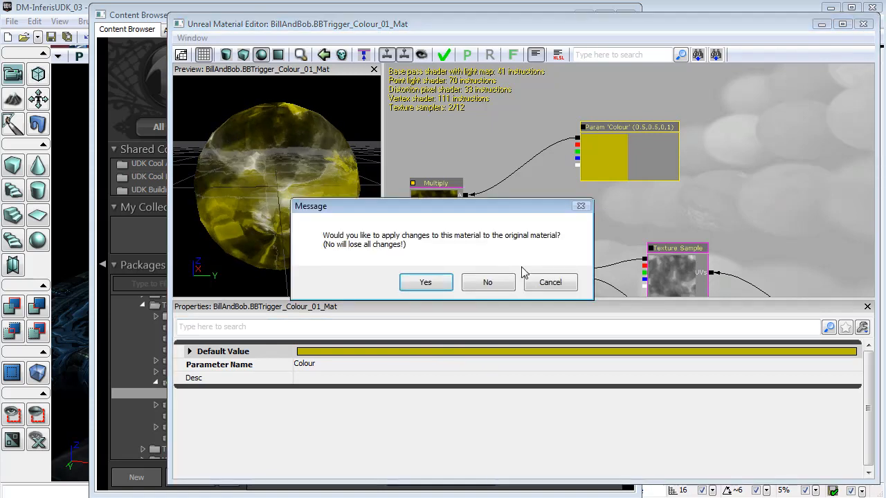
- Apply the changes to BBTrigger_Colour_01_Mat and return to the BillAndBob package
left_click(487, 282)
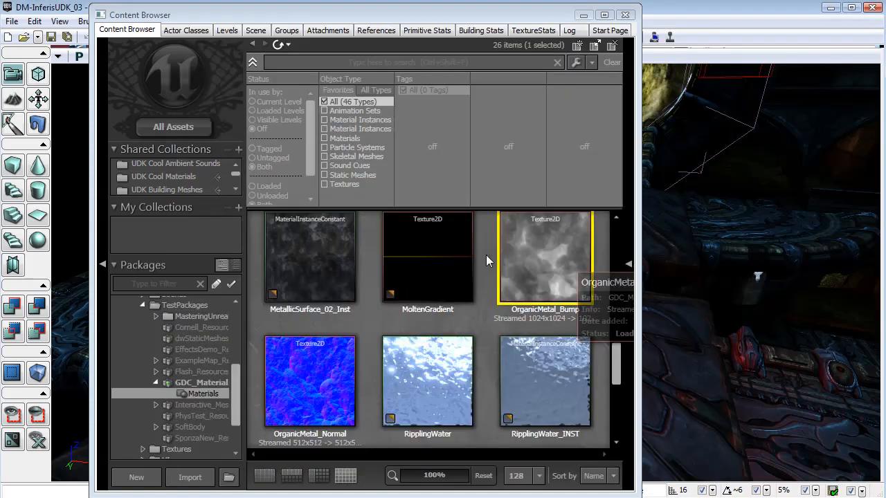
scroll("down", 3)
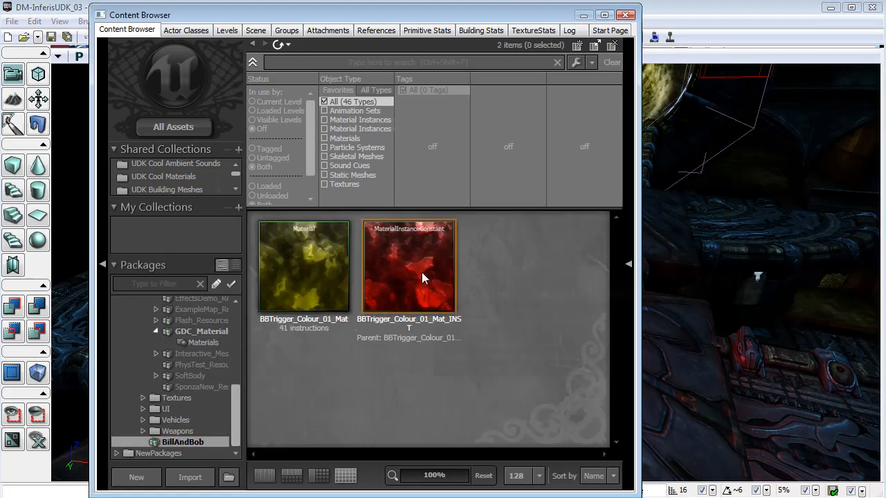
mouse_move(415, 277)
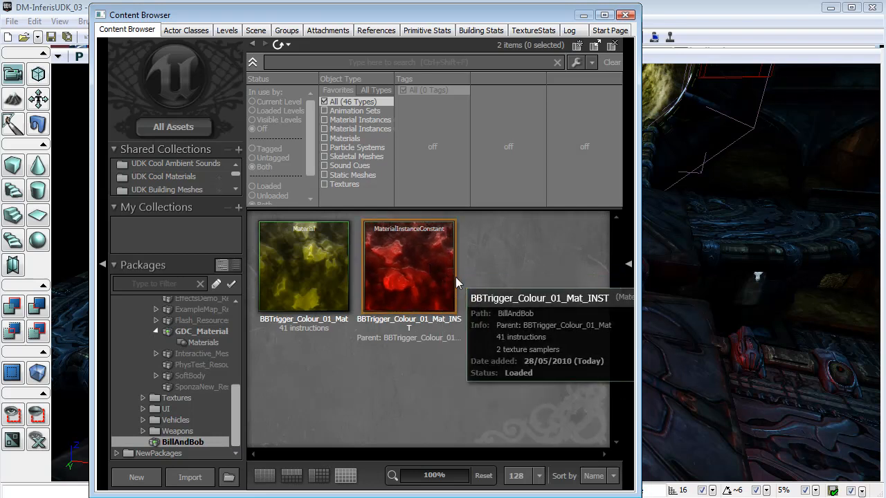
mouse_move(430, 258)
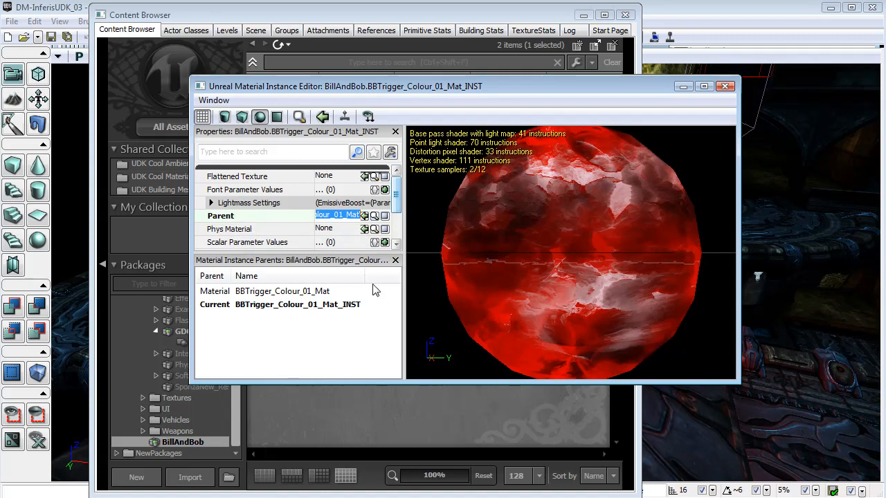
- Expand the instance's Vector Parameter Values to override Colour with red (1, 0, 0, 1)
scroll("down", 3)
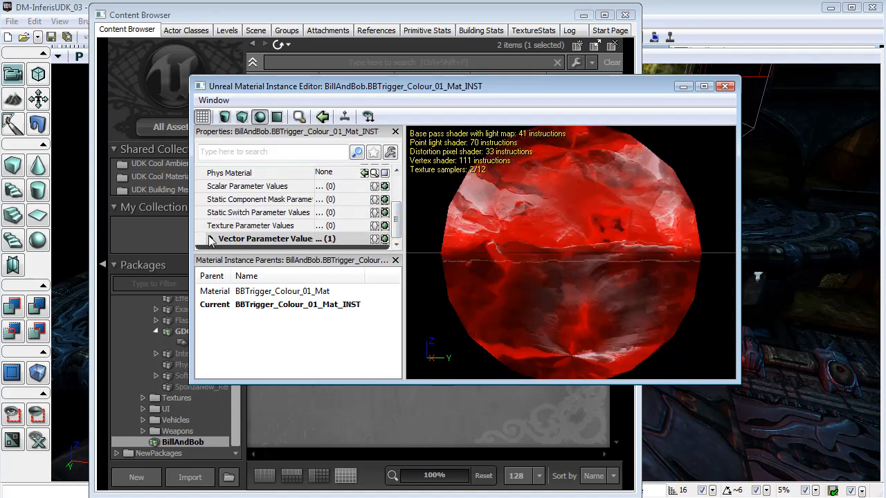
left_click(212, 238)
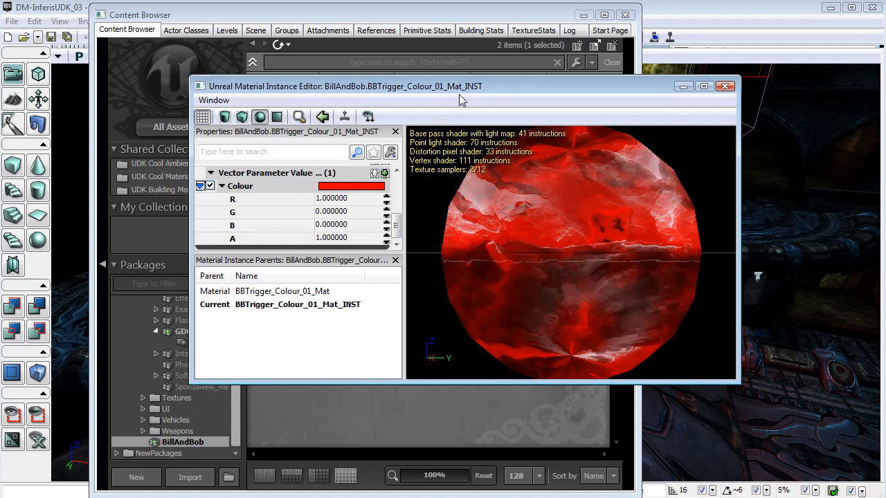
mouse_move(262, 192)
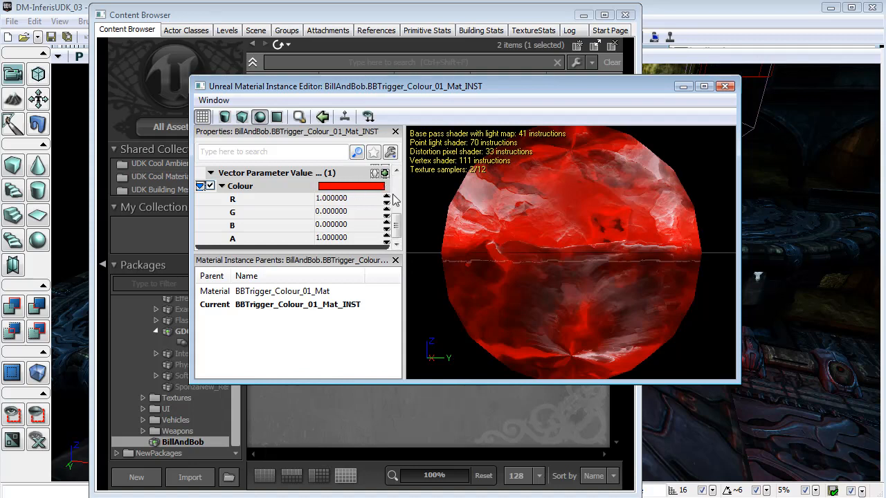
mouse_move(522, 297)
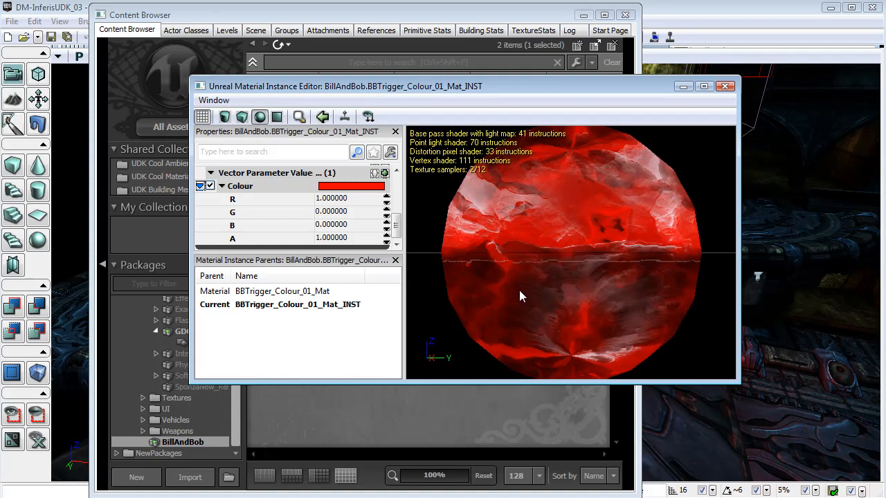
mouse_move(725, 86)
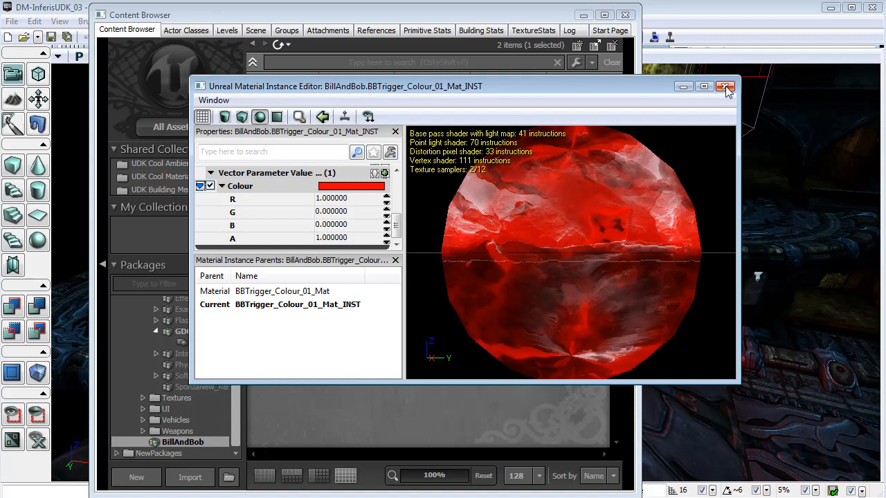
- Close the instance editor and Content Browser to see the red sphere, then reopen the browser
left_click(726, 86)
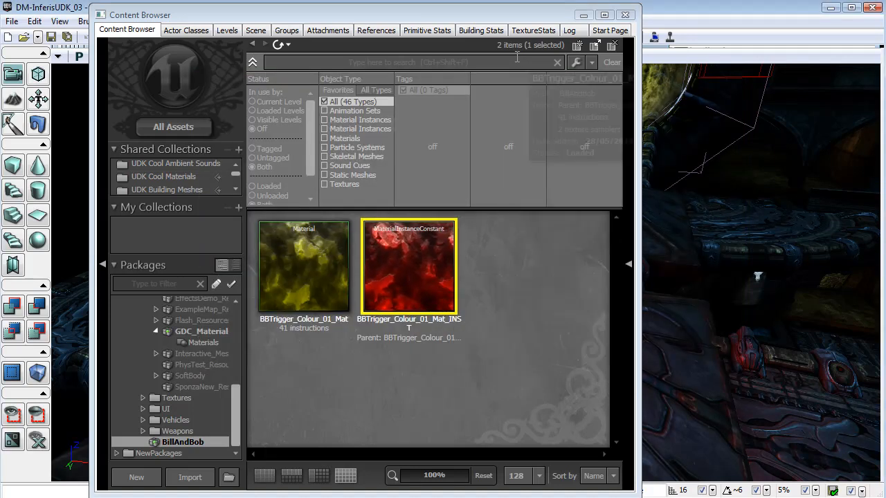
mouse_move(387, 310)
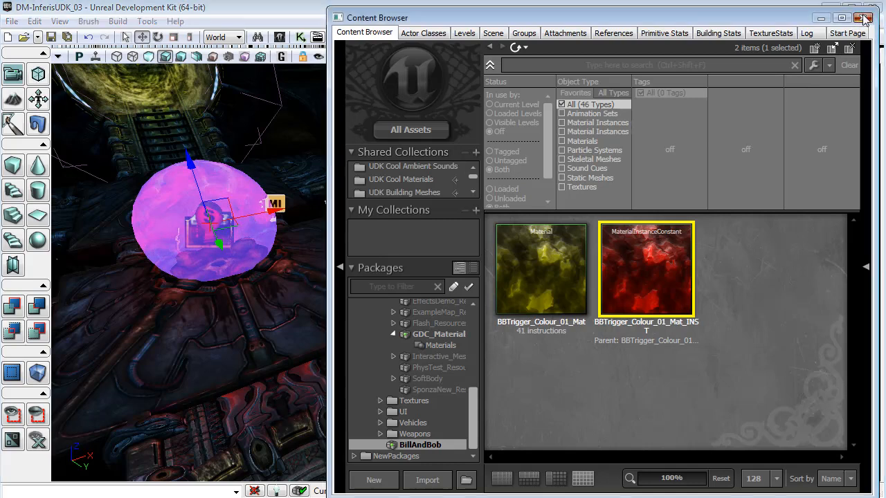
left_click(863, 18)
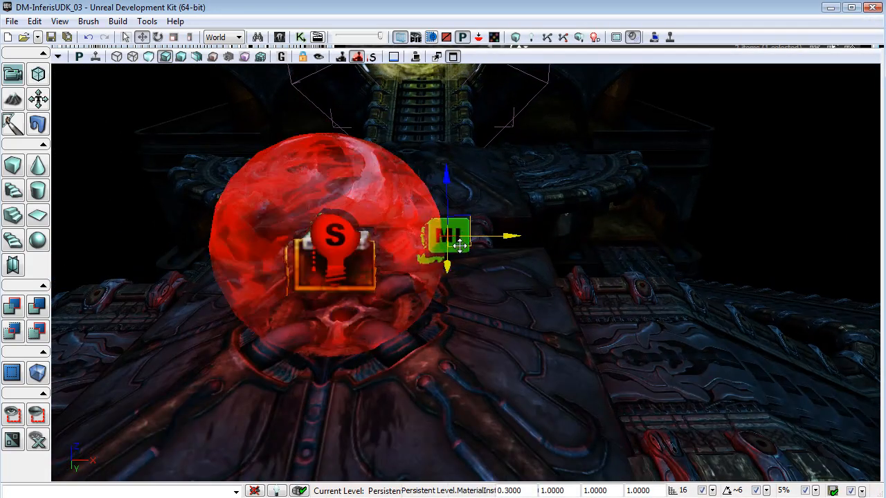
left_click(280, 37)
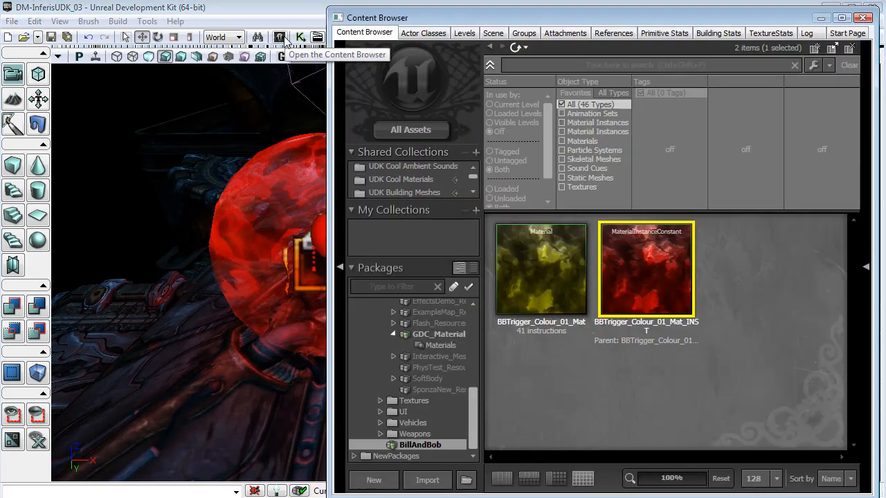
- Place a MaterialInstanceActor in the level and expand its property settings
left_click(422, 32)
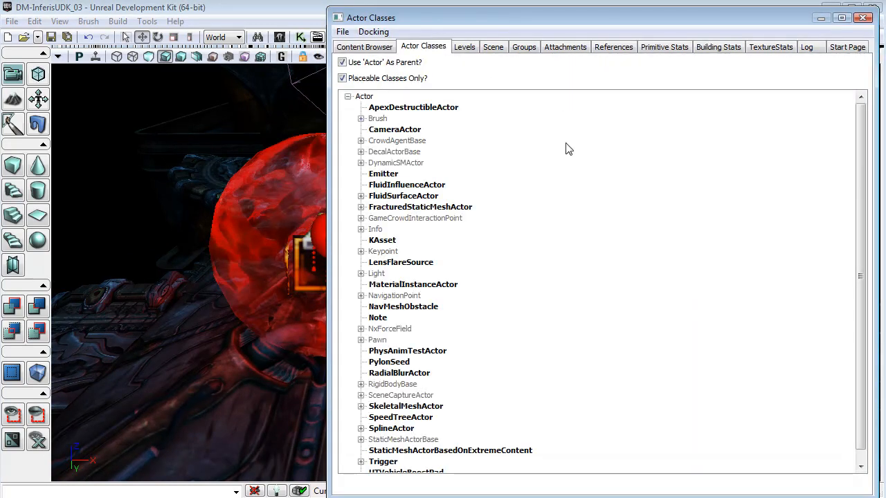
mouse_move(391, 295)
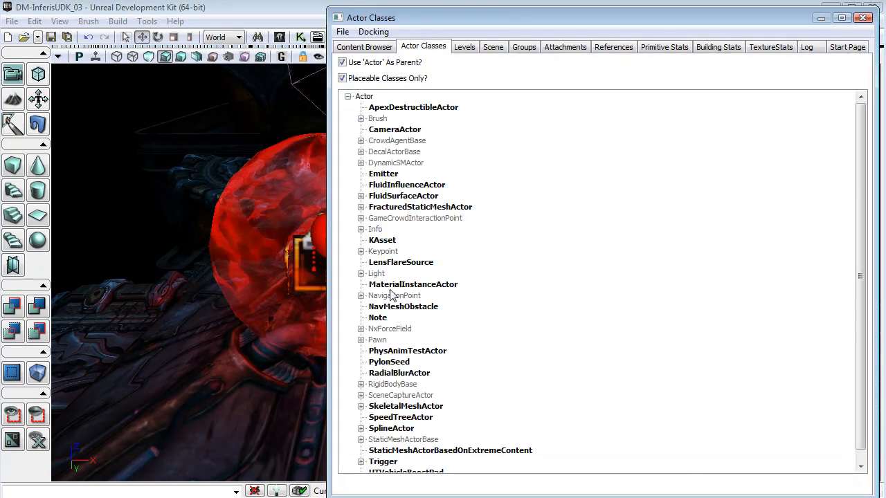
left_click(412, 284)
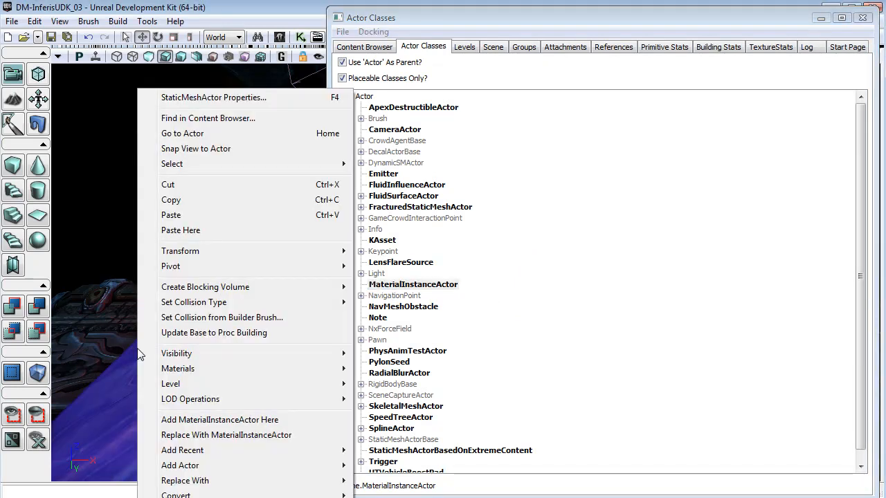
mouse_move(247, 425)
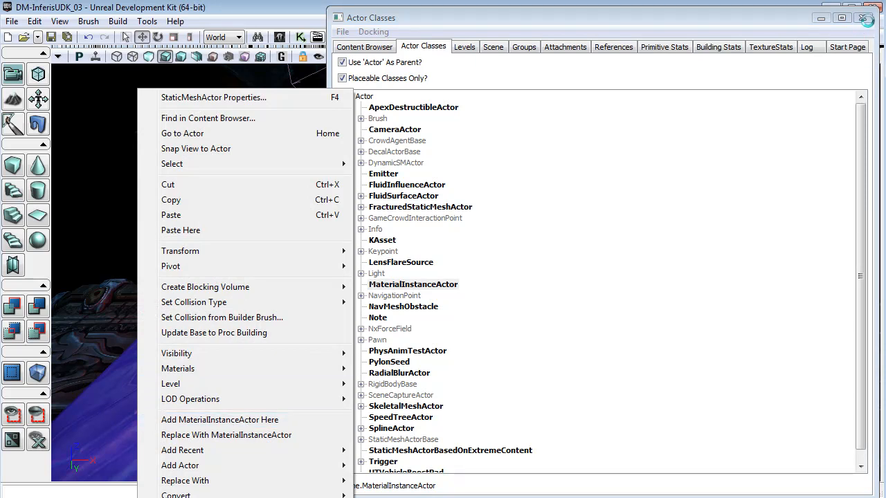
left_click(219, 419)
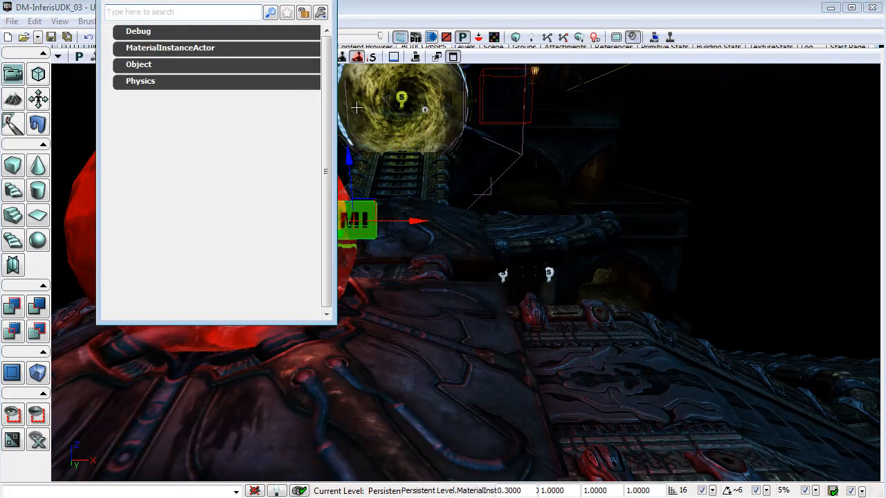
left_click(169, 47)
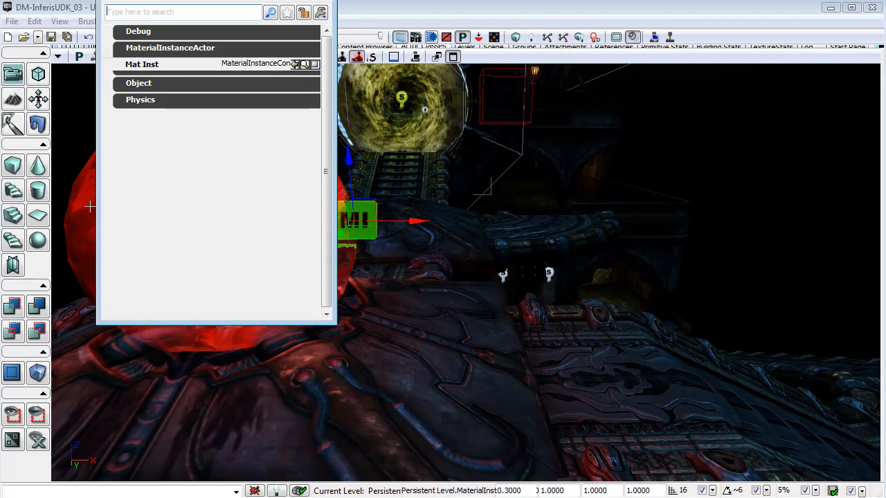
mouse_move(240, 332)
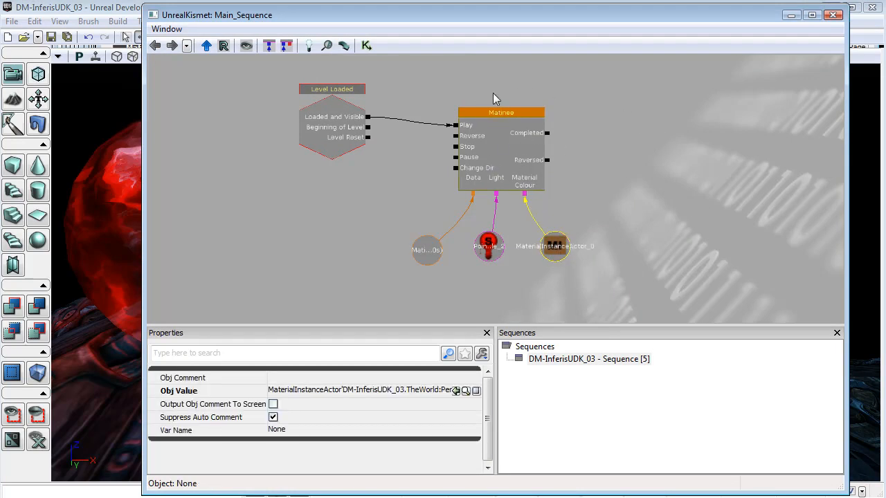
mouse_move(761, 157)
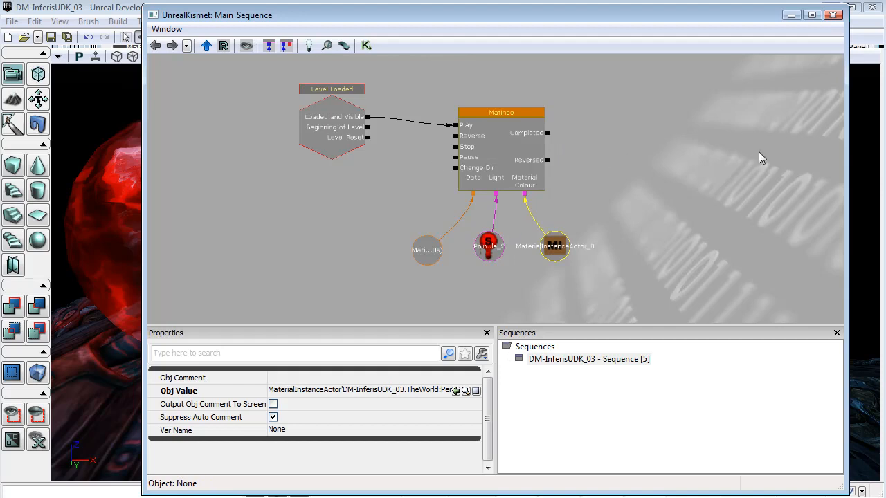